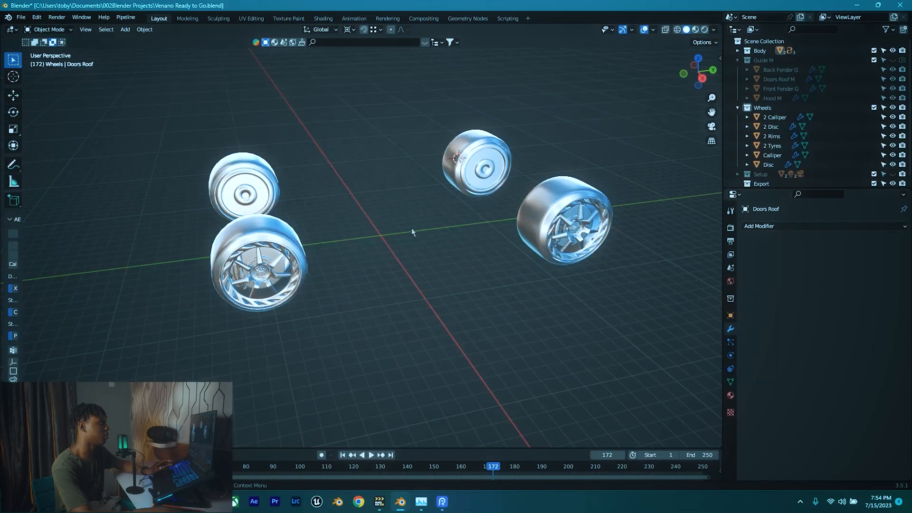
# Select all wheel part objects and convert them to meshes, baking in the mirror modifiers.
pyautogui.click(769, 164)
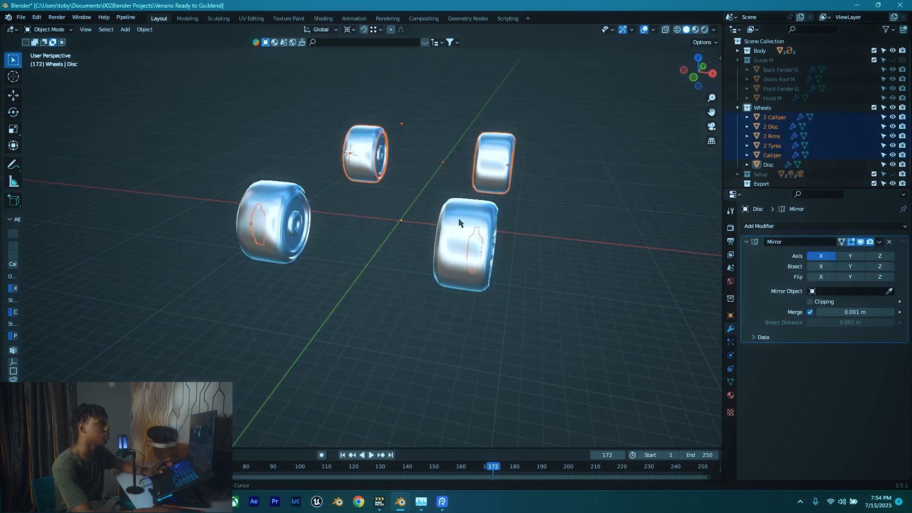
pyautogui.rightClick(459, 223)
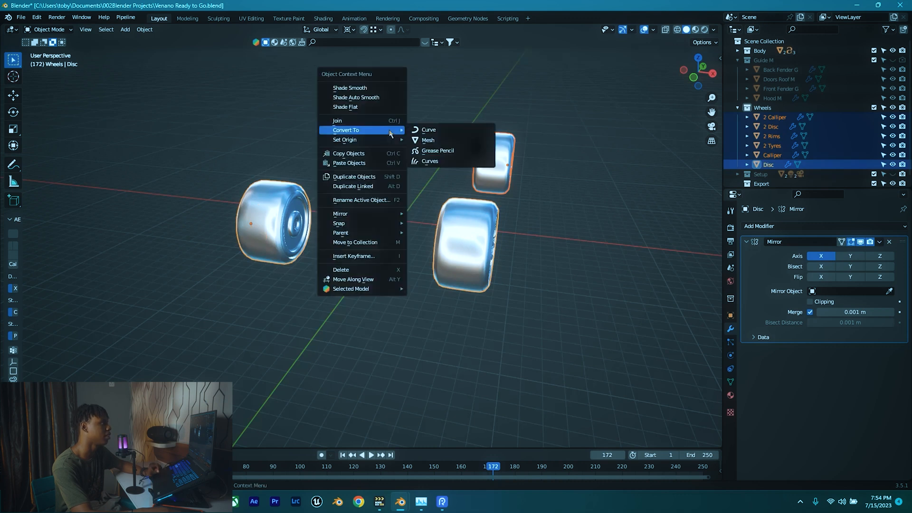
pyautogui.click(427, 140)
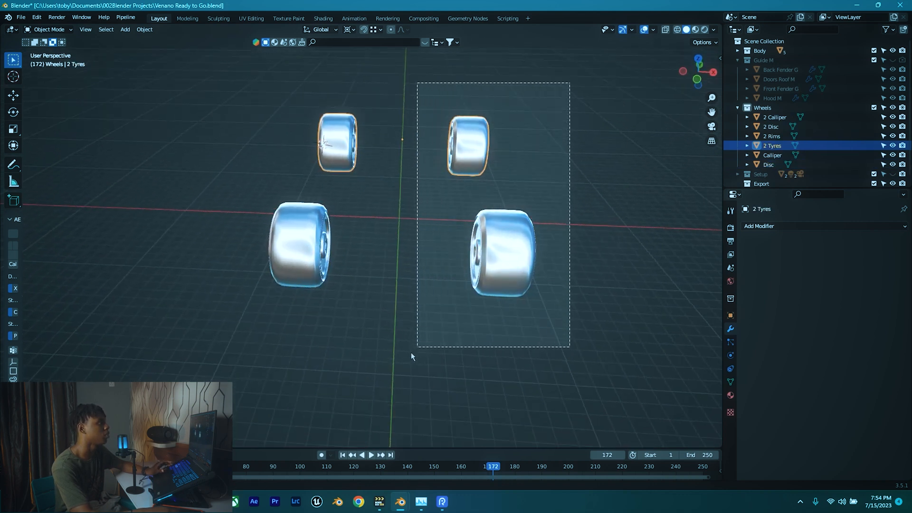
# Separate the wheel parts by loose parts and join one wheel's pieces into a single object.
pyautogui.click(769, 165)
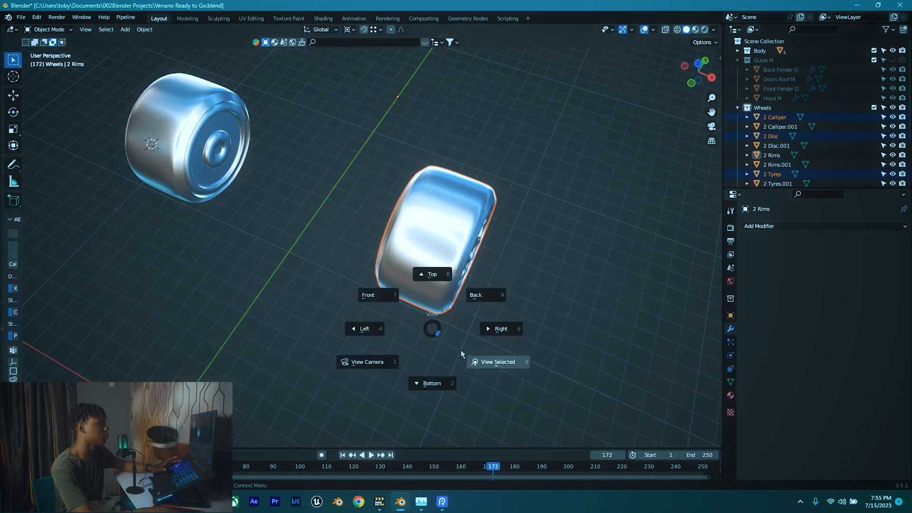
pyautogui.click(497, 361)
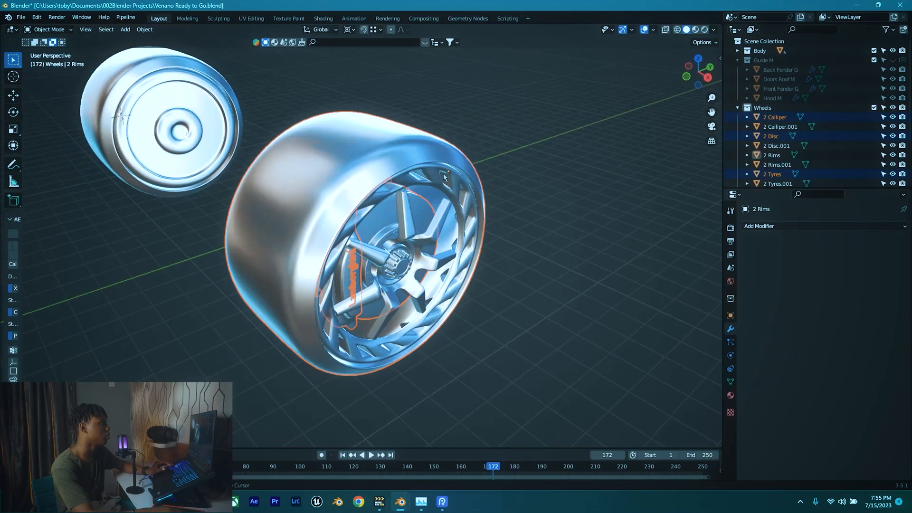
pyautogui.click(772, 174)
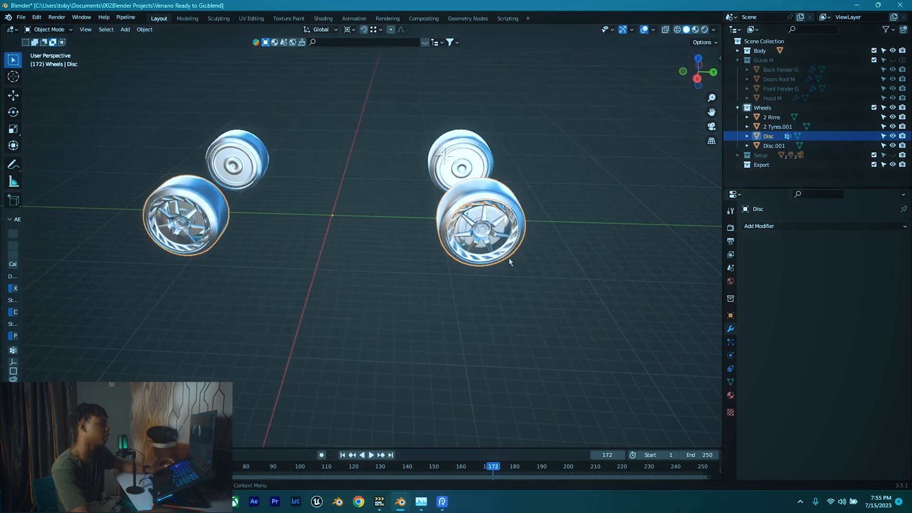
# Separate one front wheel's geometry into its own object, Disc.002, and check it in Right view.
pyautogui.click(777, 127)
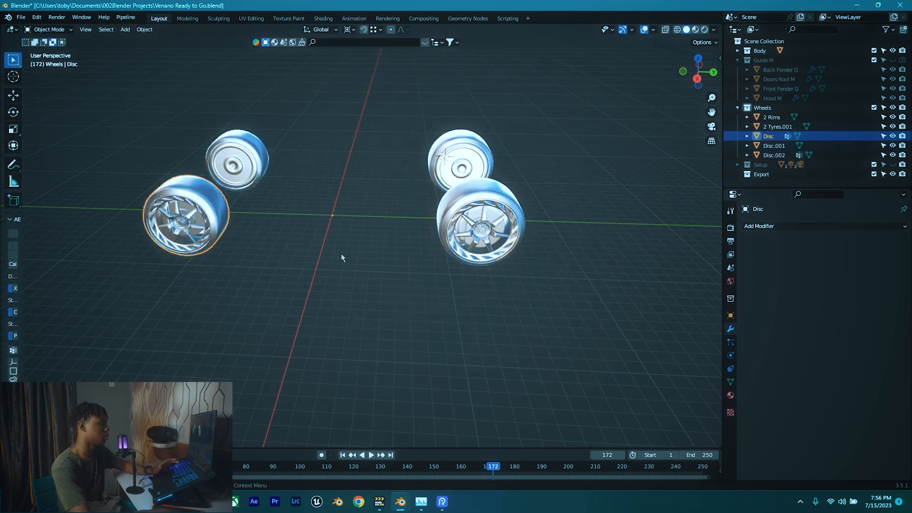
pyautogui.moveTo(389, 275)
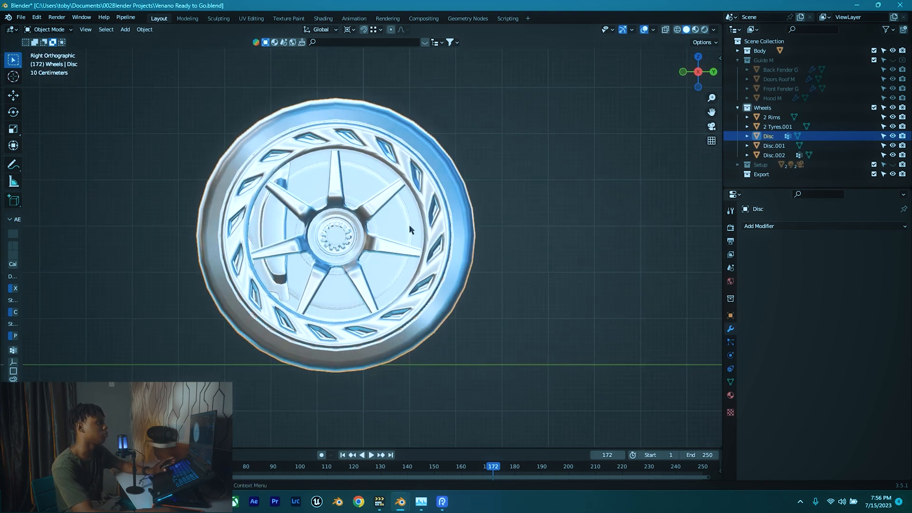
pyautogui.scroll(-3)
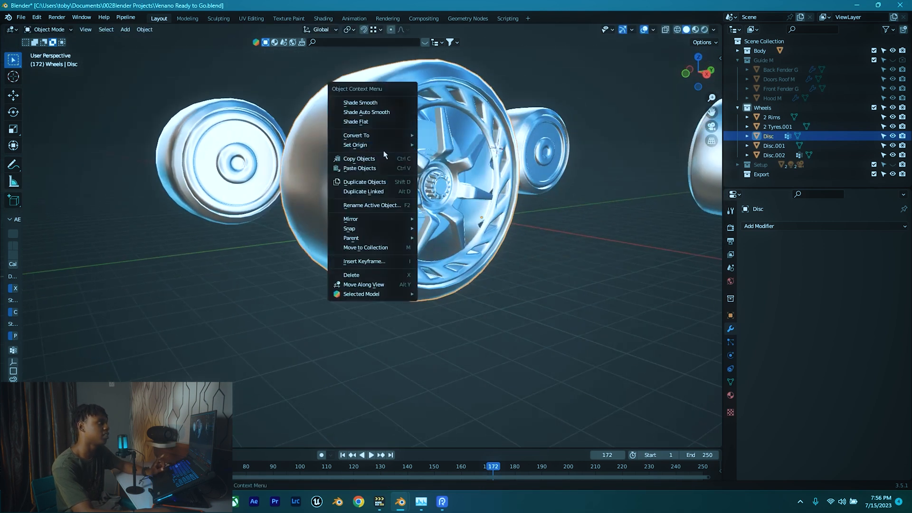
# Set the rear wheel's and the tyre's origins to Center of Mass (Surface).
pyautogui.click(360, 102)
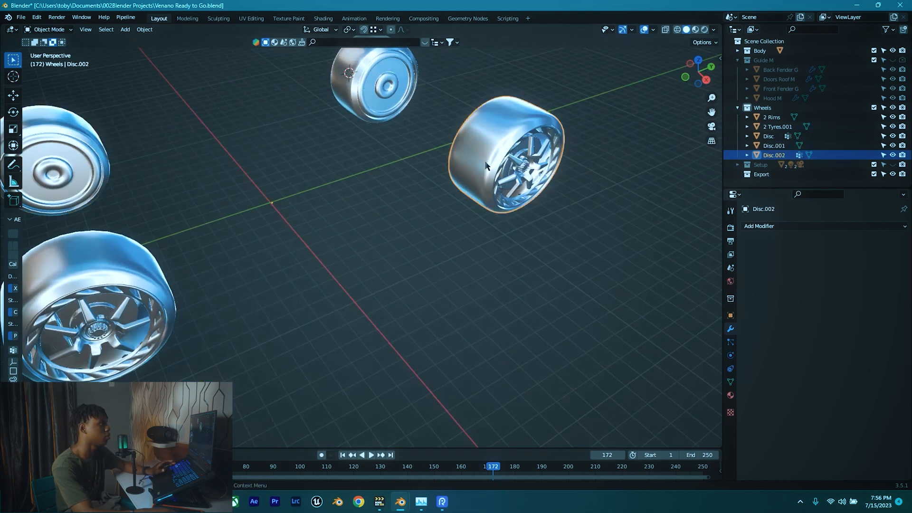
pyautogui.click(772, 117)
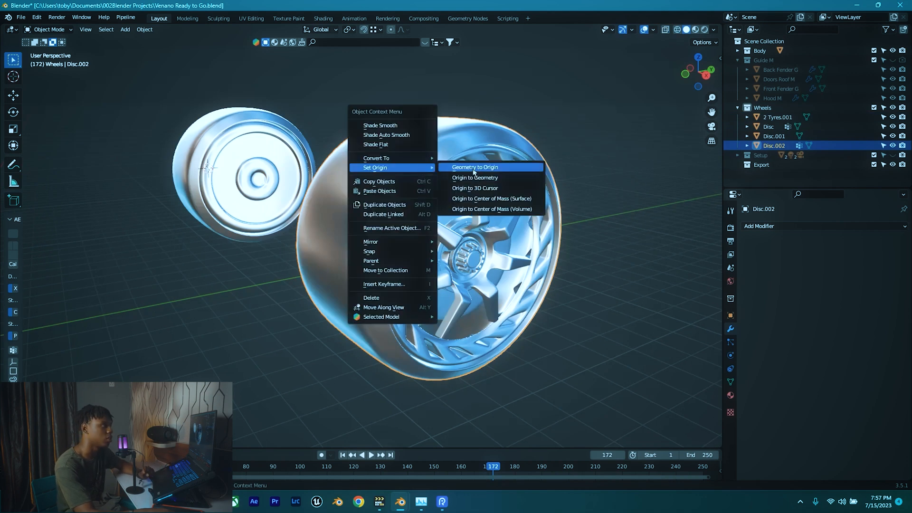
pyautogui.click(474, 166)
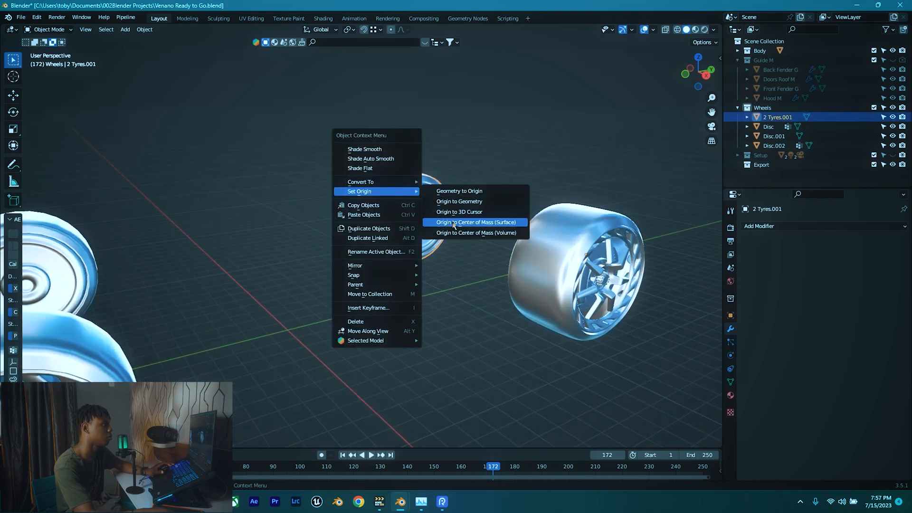
pyautogui.click(476, 221)
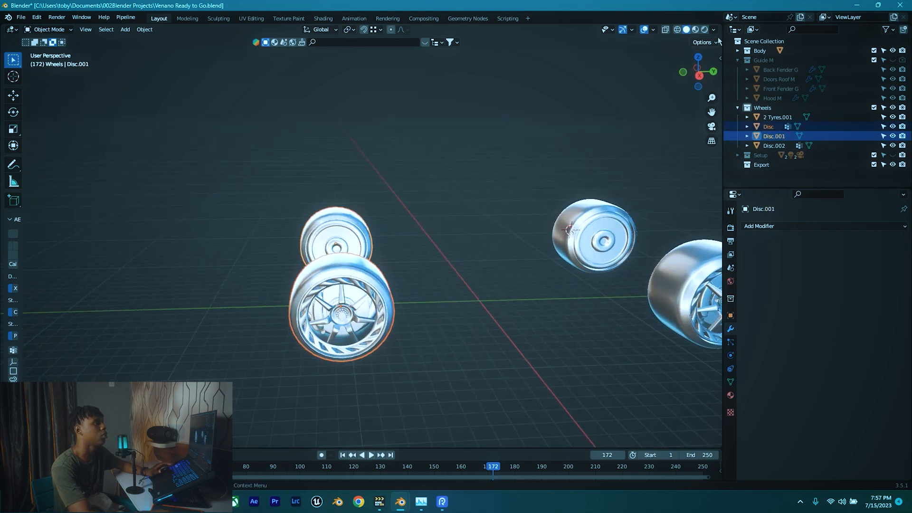
# Enable Affect Only Origins and move the front wheel's origin to its hub centre.
pyautogui.click(703, 42)
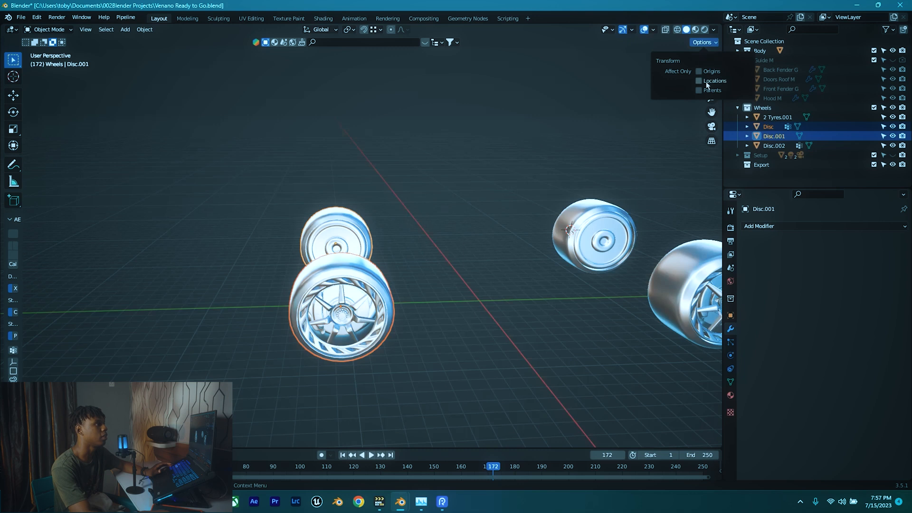
pyautogui.moveTo(726, 87)
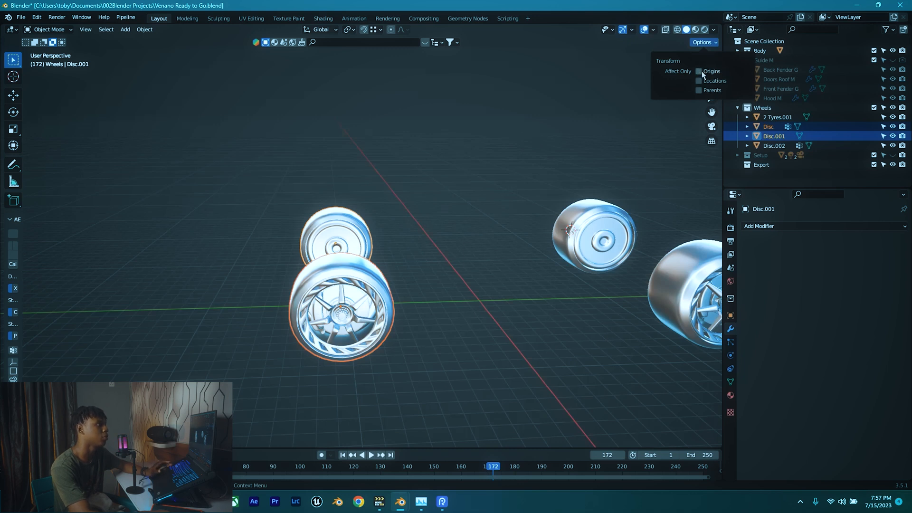
pyautogui.click(424, 254)
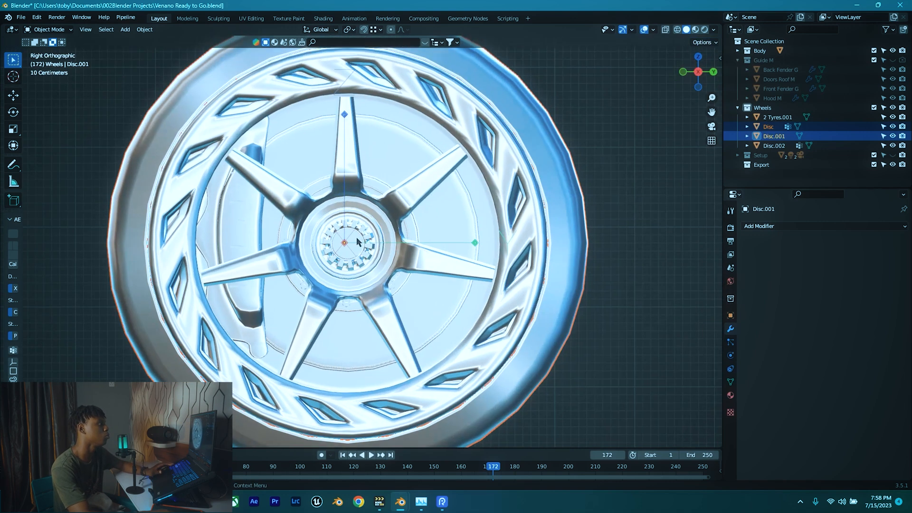
pyautogui.scroll(-3)
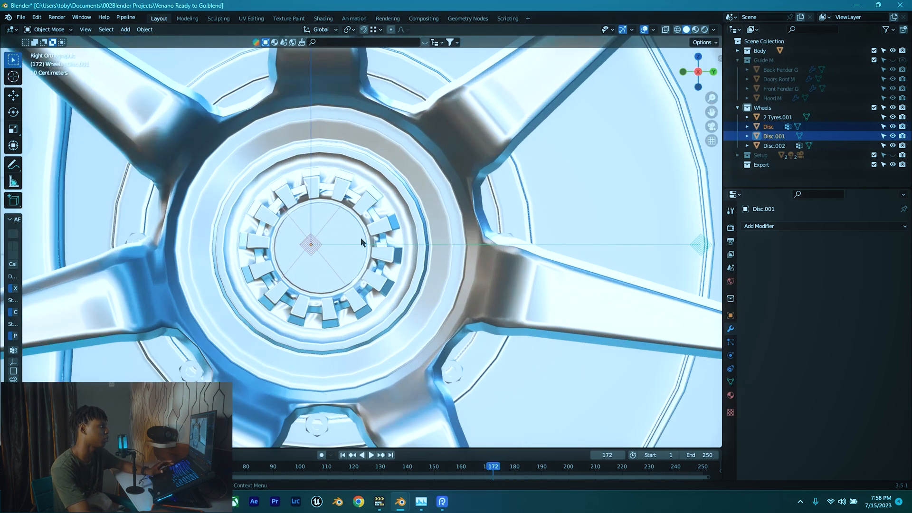
pyautogui.press('g')
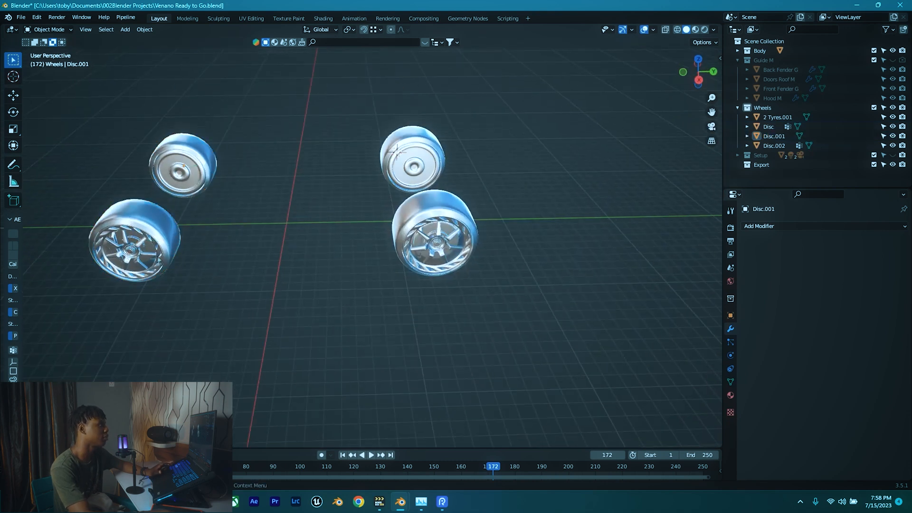
# Select the rear right wheel and test-spin it around its new origin.
pyautogui.click(769, 126)
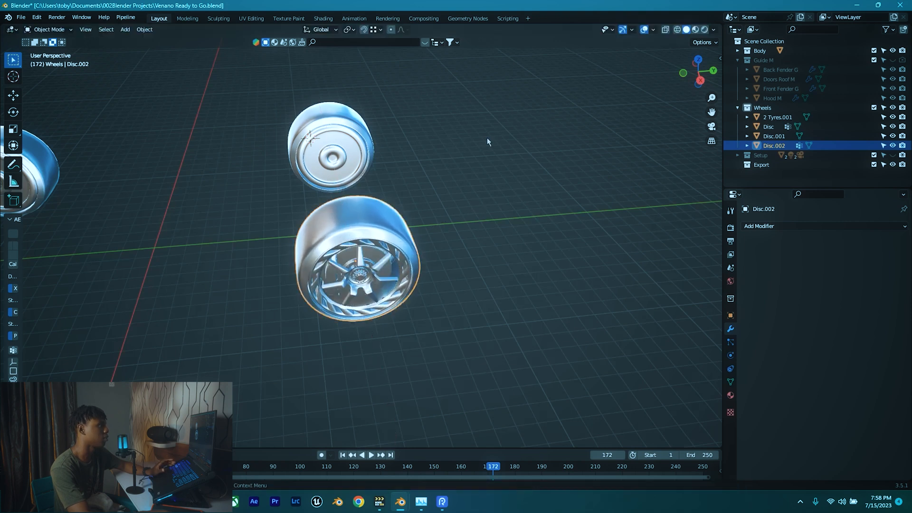
pyautogui.click(777, 117)
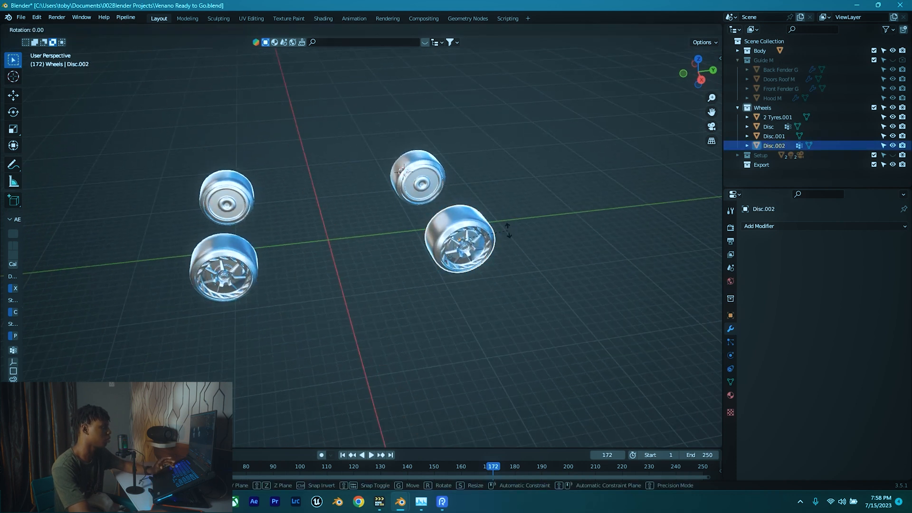
pyautogui.click(418, 177)
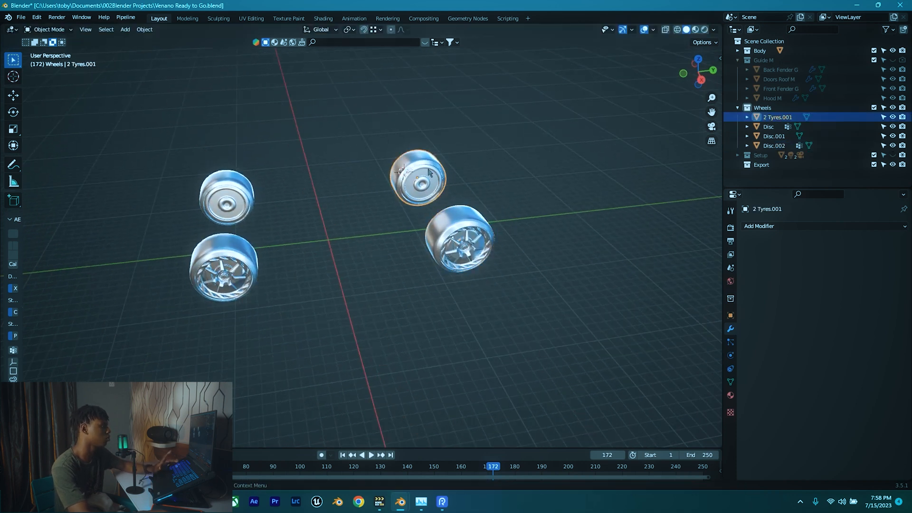